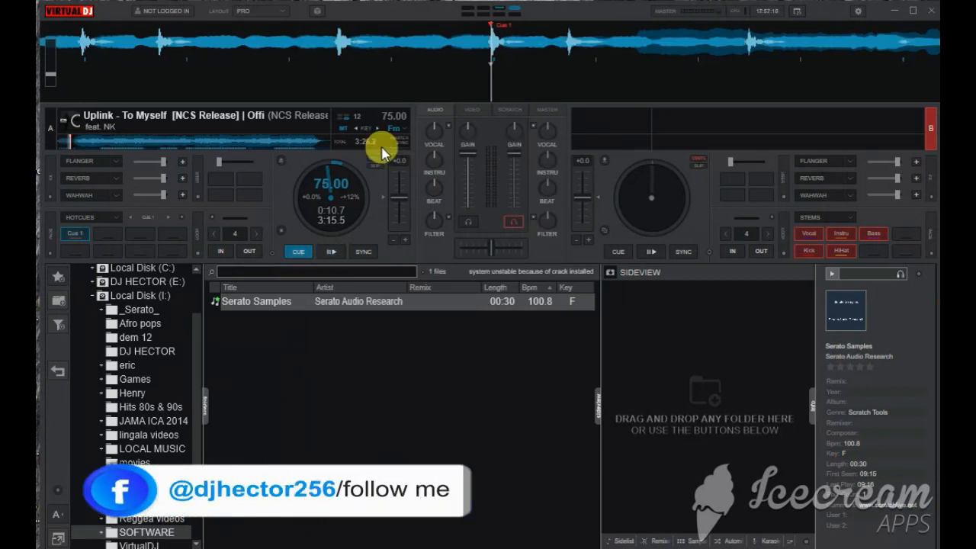
mouse_move(383, 153)
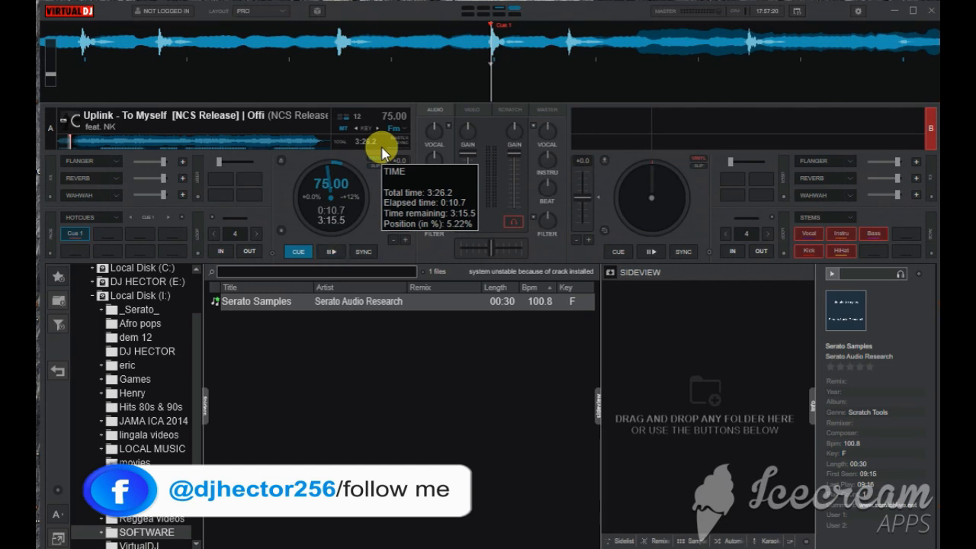
mouse_move(281, 172)
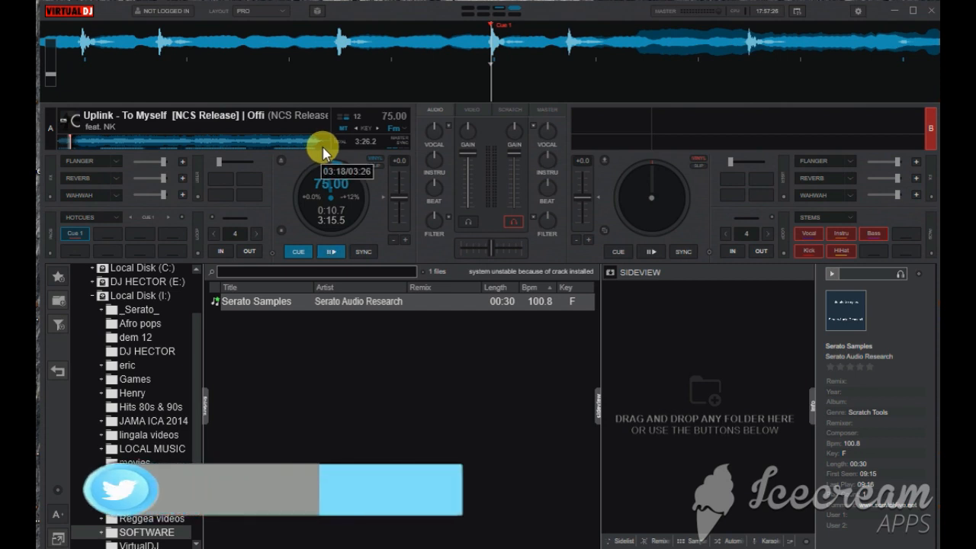
mouse_move(436, 124)
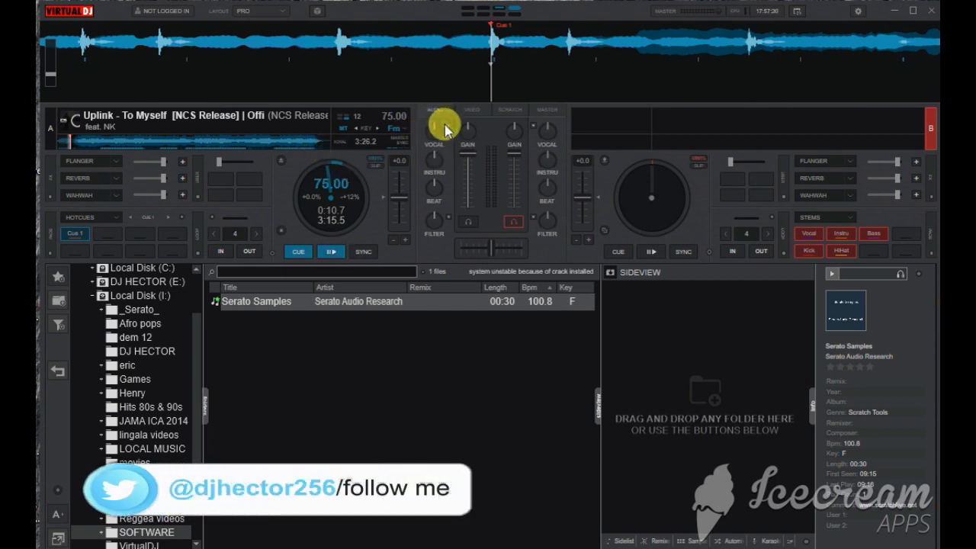
Change the Equalizer Controls mode from Disabled to EZRemix and confirm with OK
left_click(444, 125)
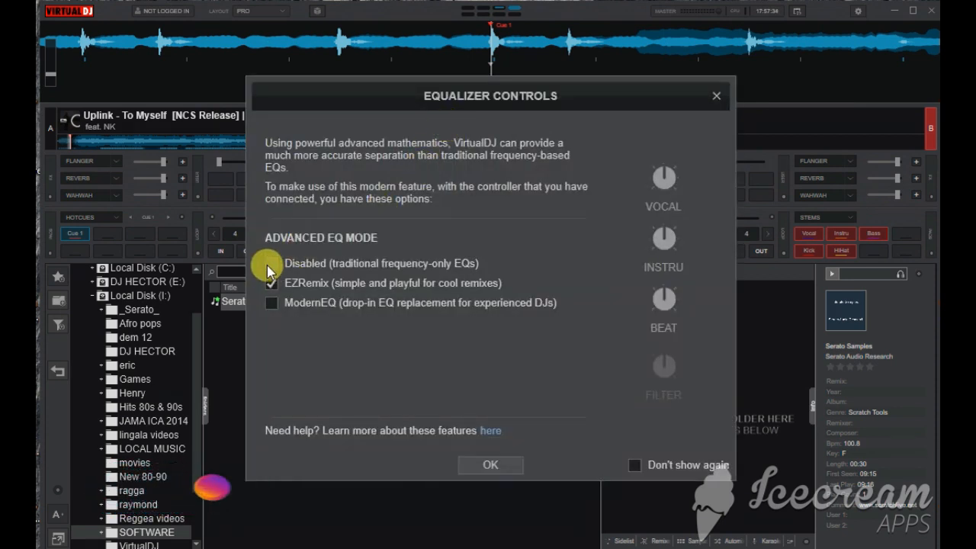
left_click(272, 263)
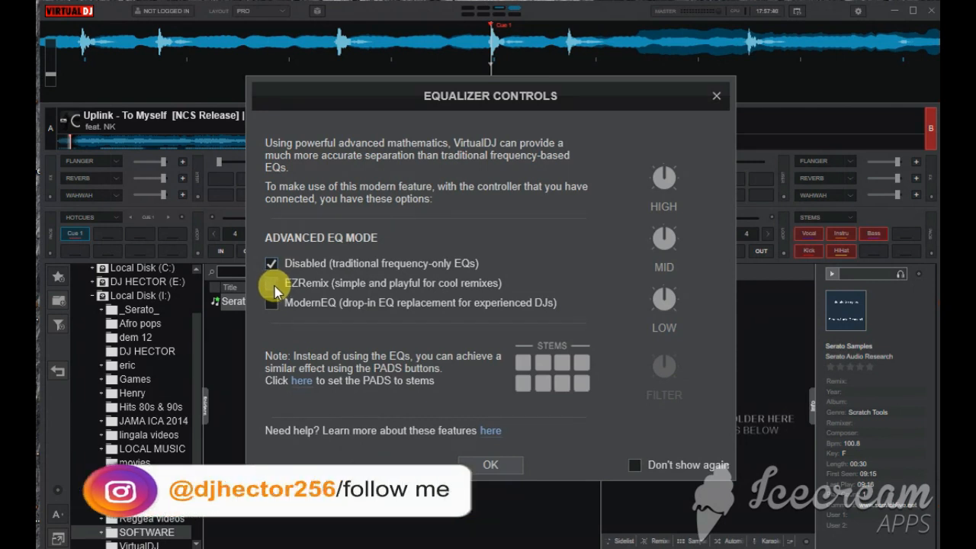
left_click(272, 283)
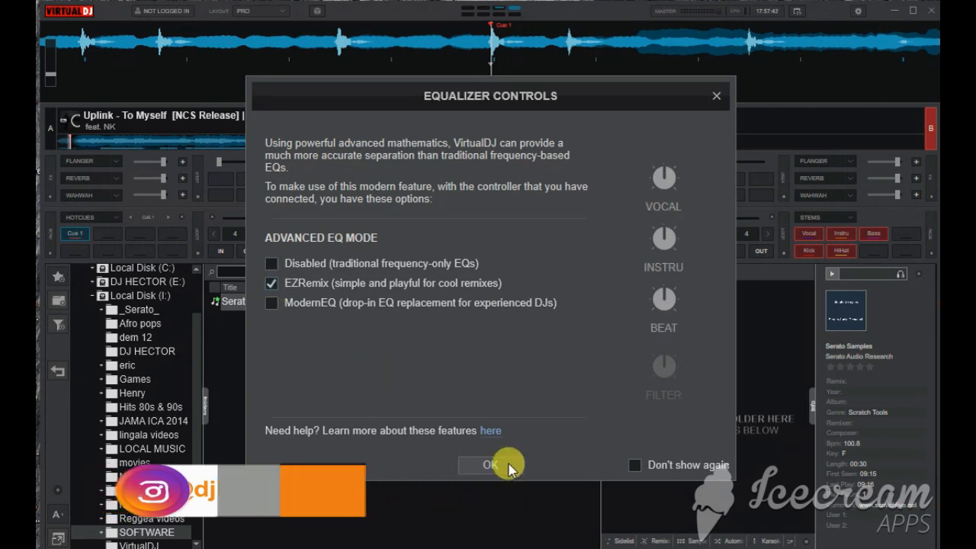
left_click(490, 464)
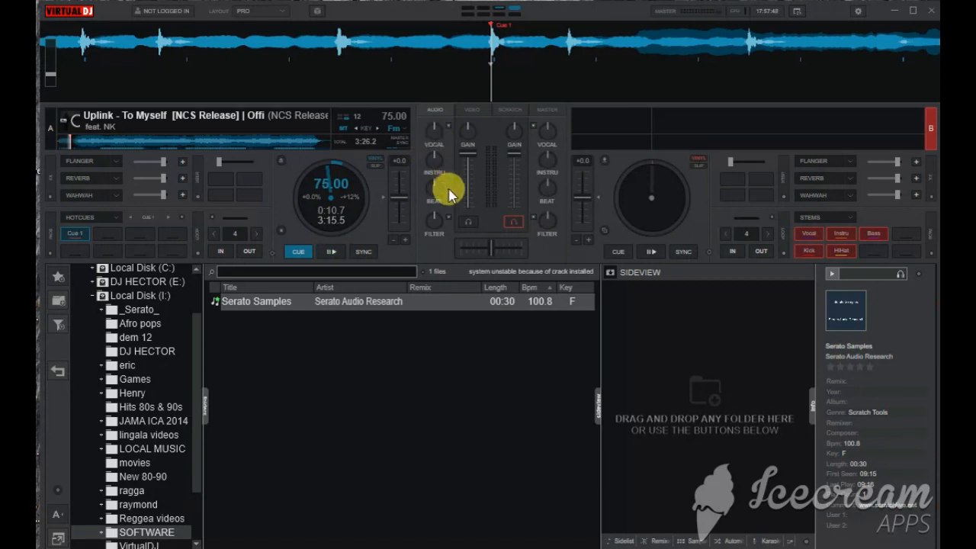
mouse_move(434, 204)
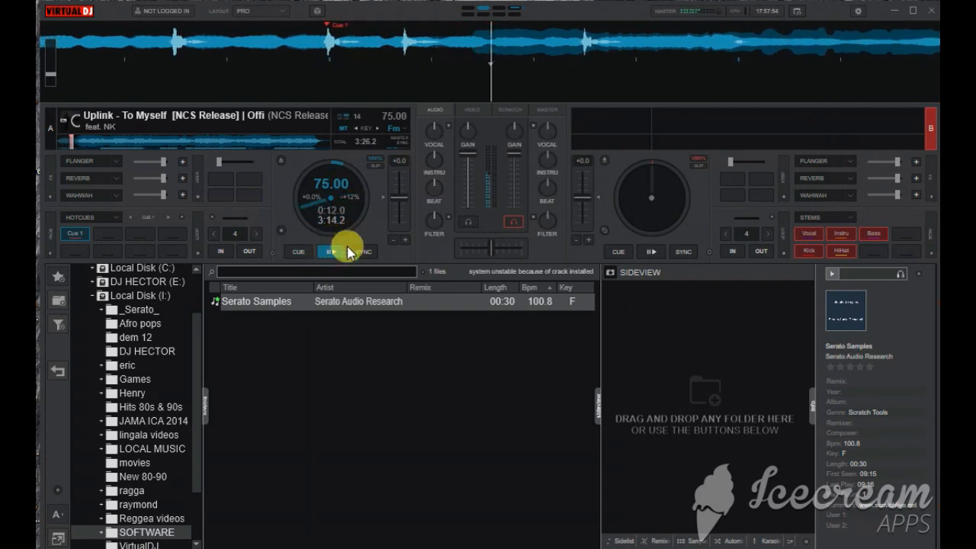
Start, pause and resume deck A's track repeatedly, ending with playback running again
left_click(330, 252)
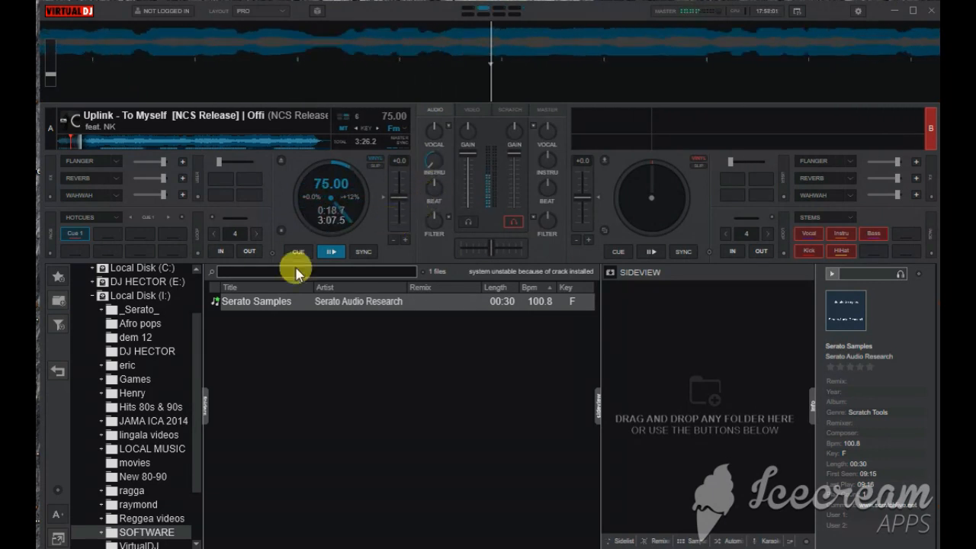
left_click(331, 251)
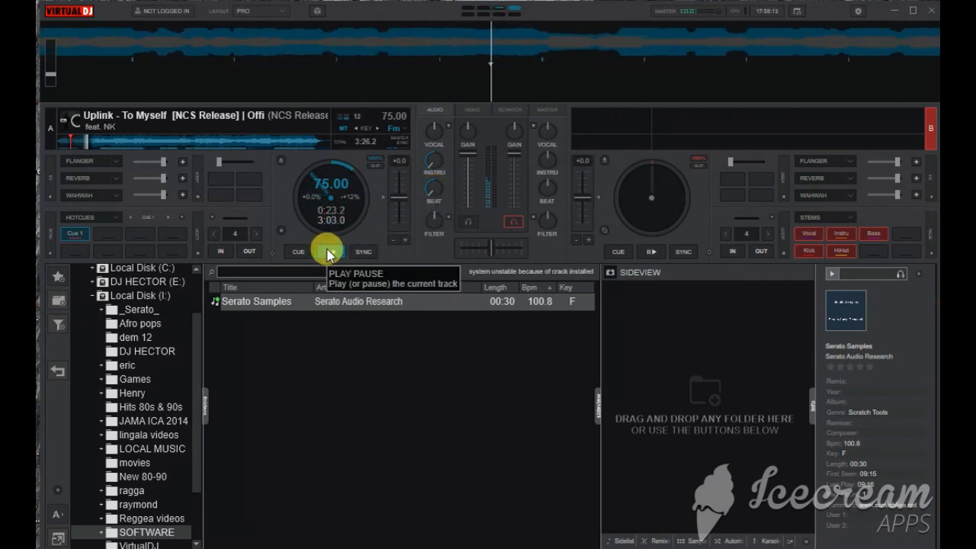
left_click(332, 252)
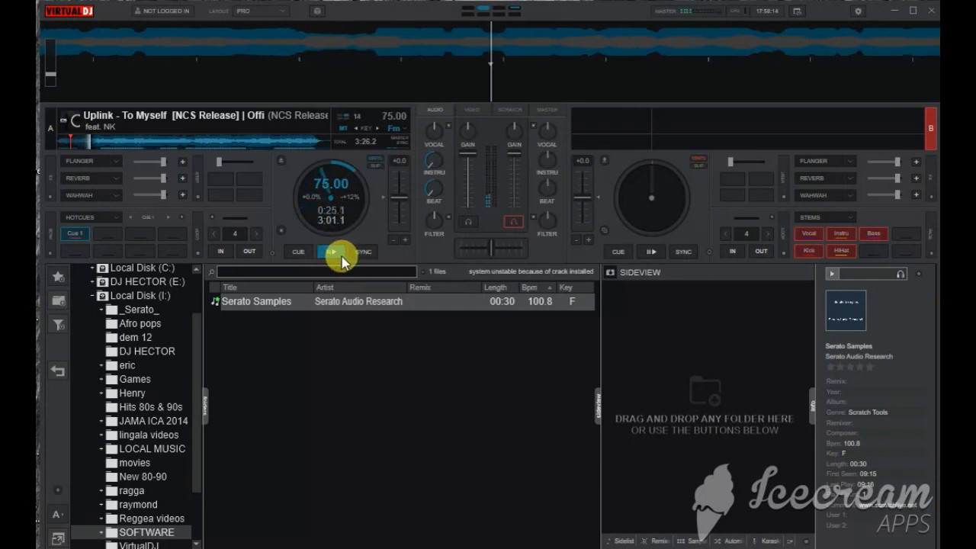
left_click(332, 252)
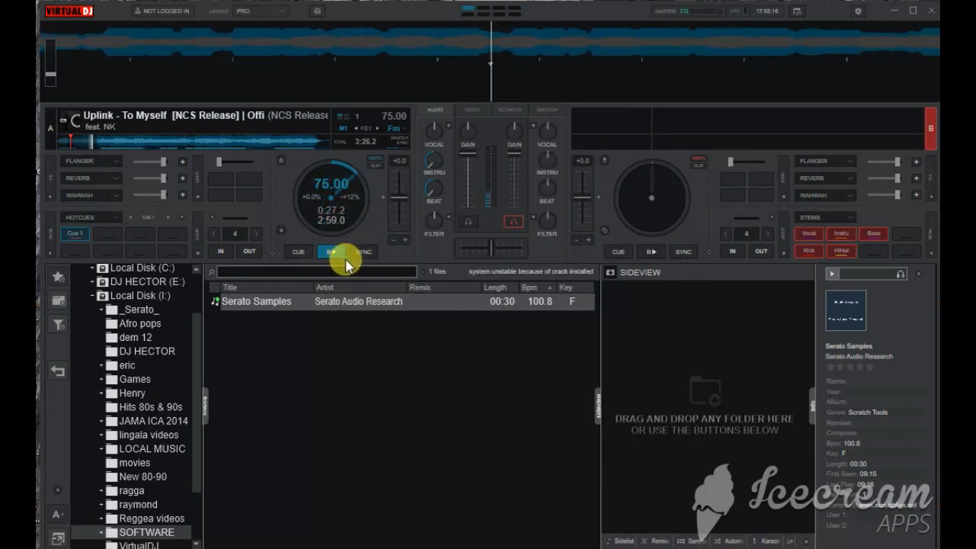
left_click(334, 251)
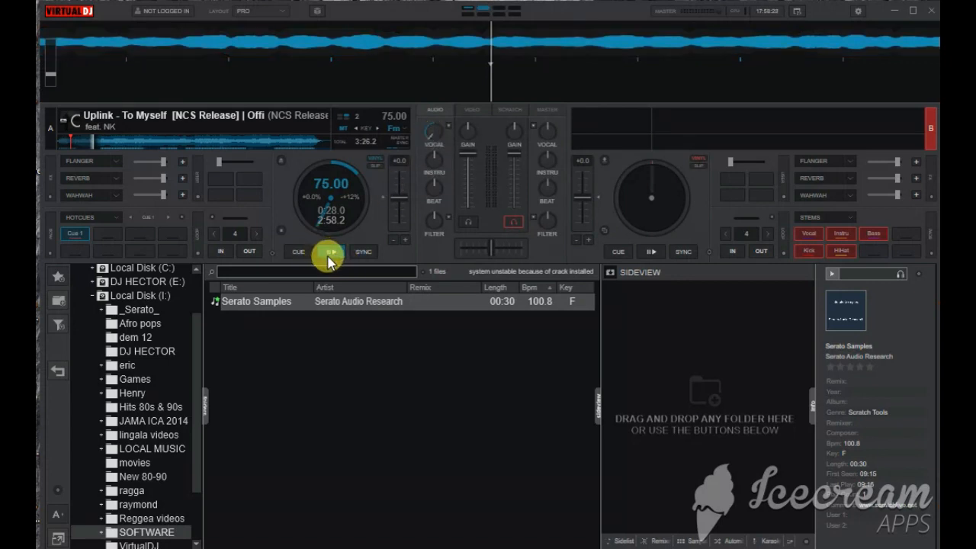
left_click(329, 252)
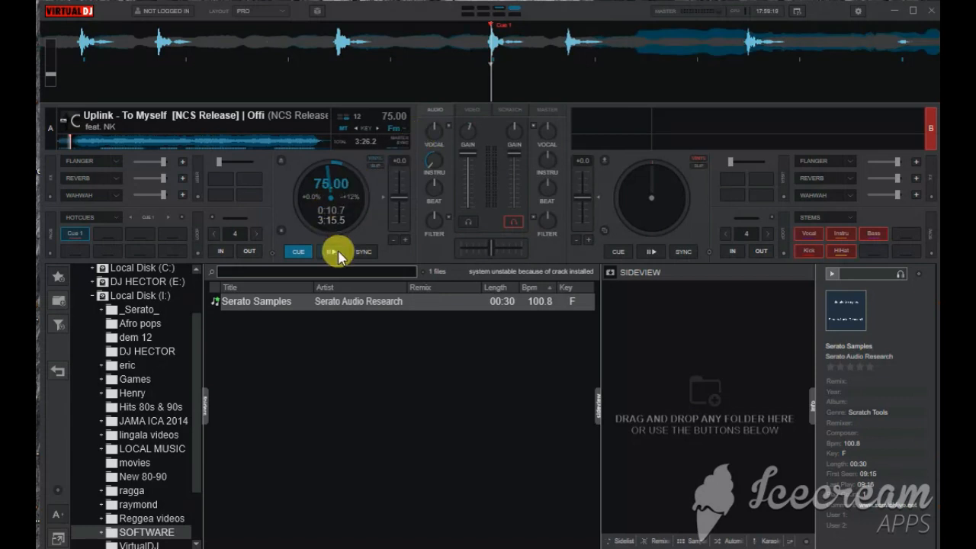
Start deck A's track from its cue point with the INSTRU level lowered
left_click(336, 252)
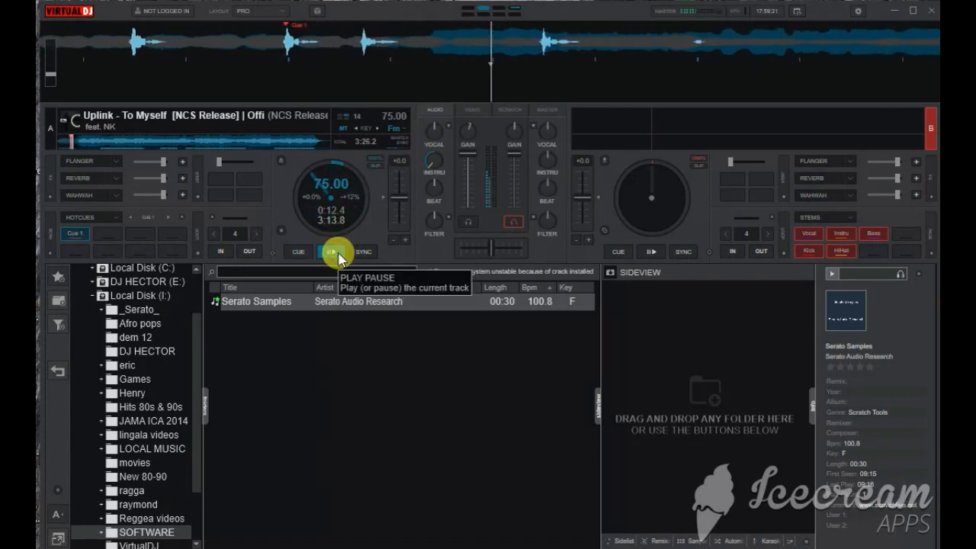
left_click(332, 252)
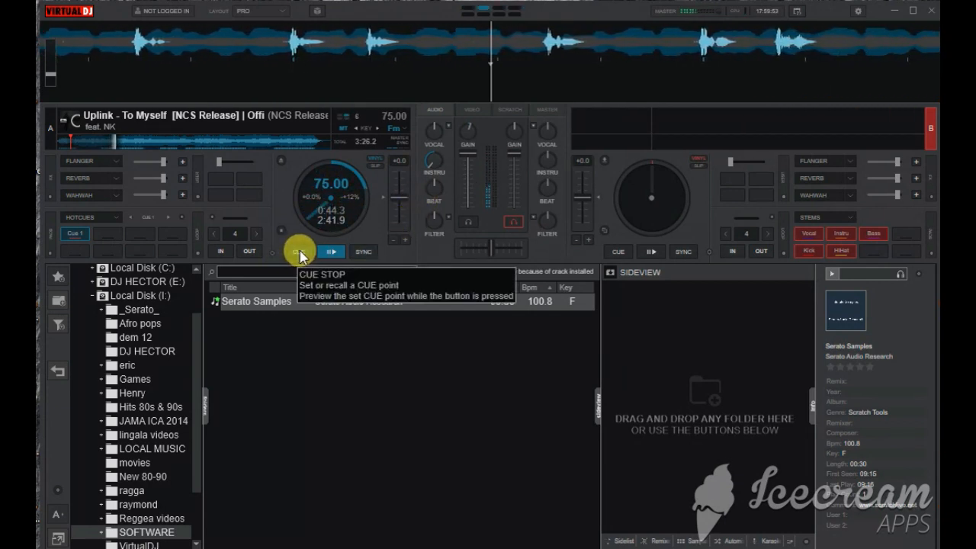
Use deck A's CUE button to halt playback and jump back to 0:10.7
left_click(297, 251)
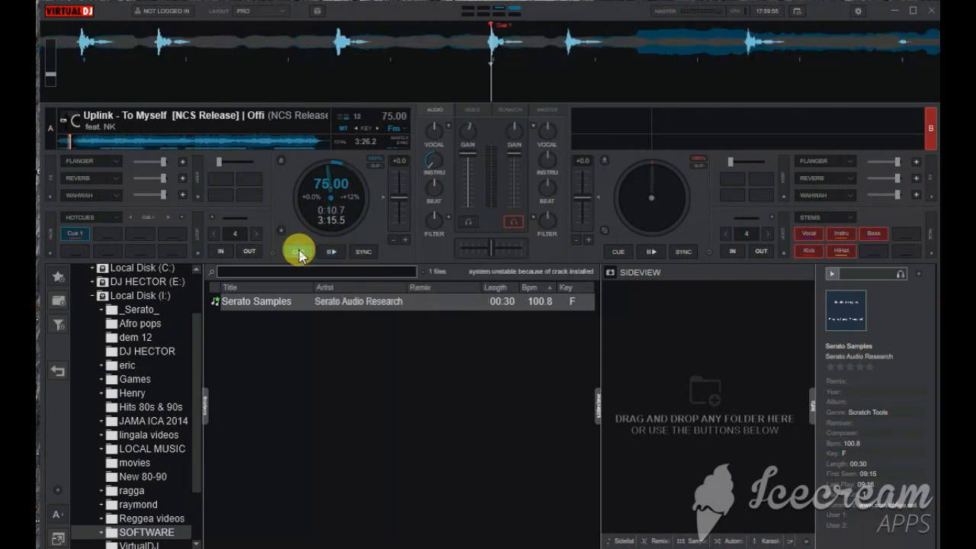
mouse_move(295, 251)
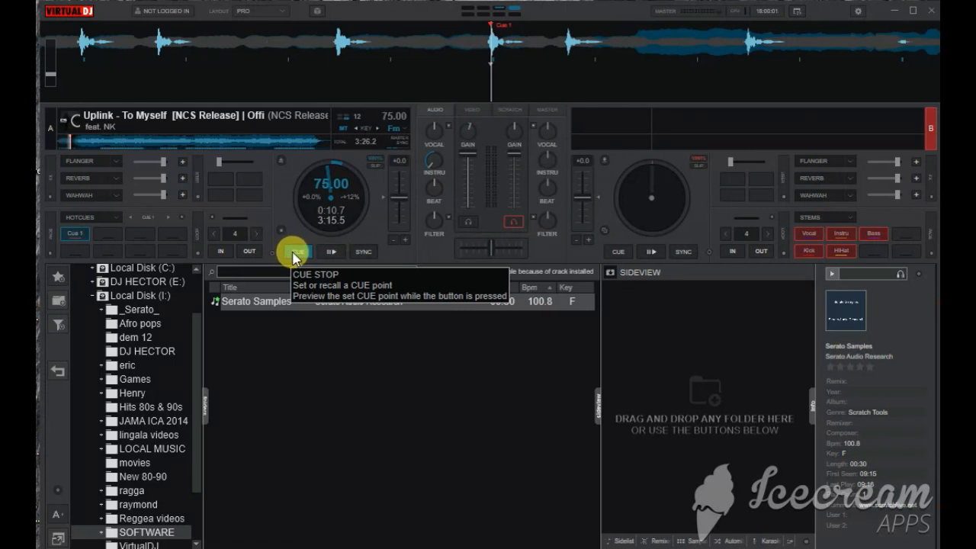
mouse_move(292, 256)
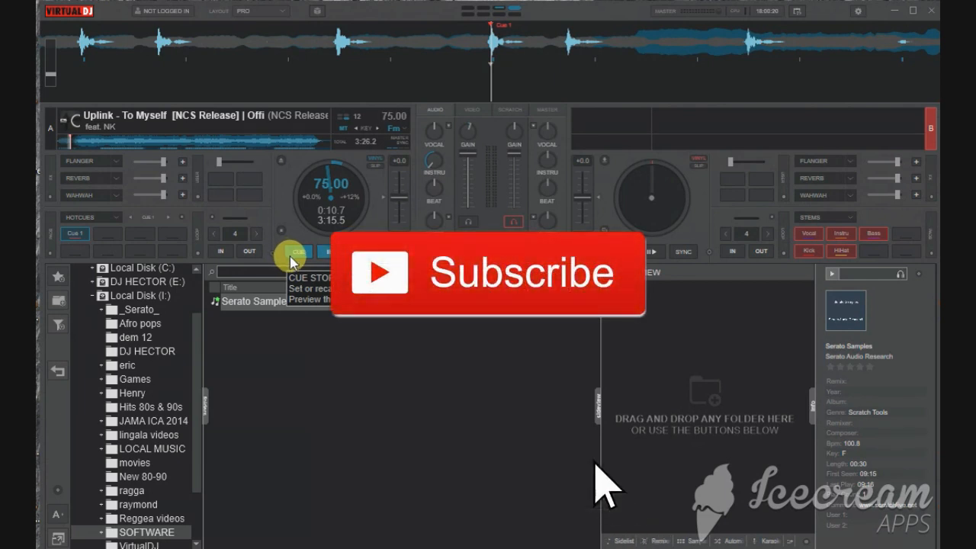
mouse_move(743, 294)
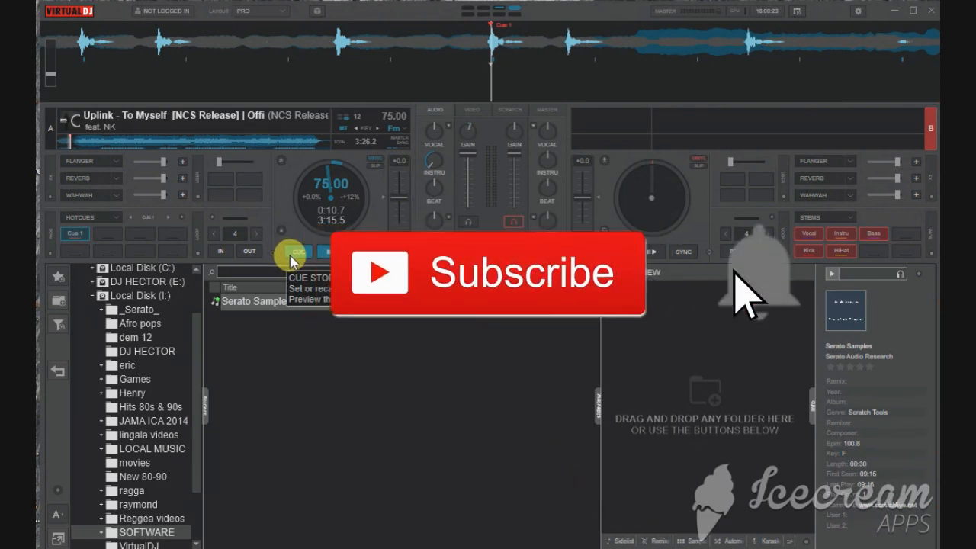